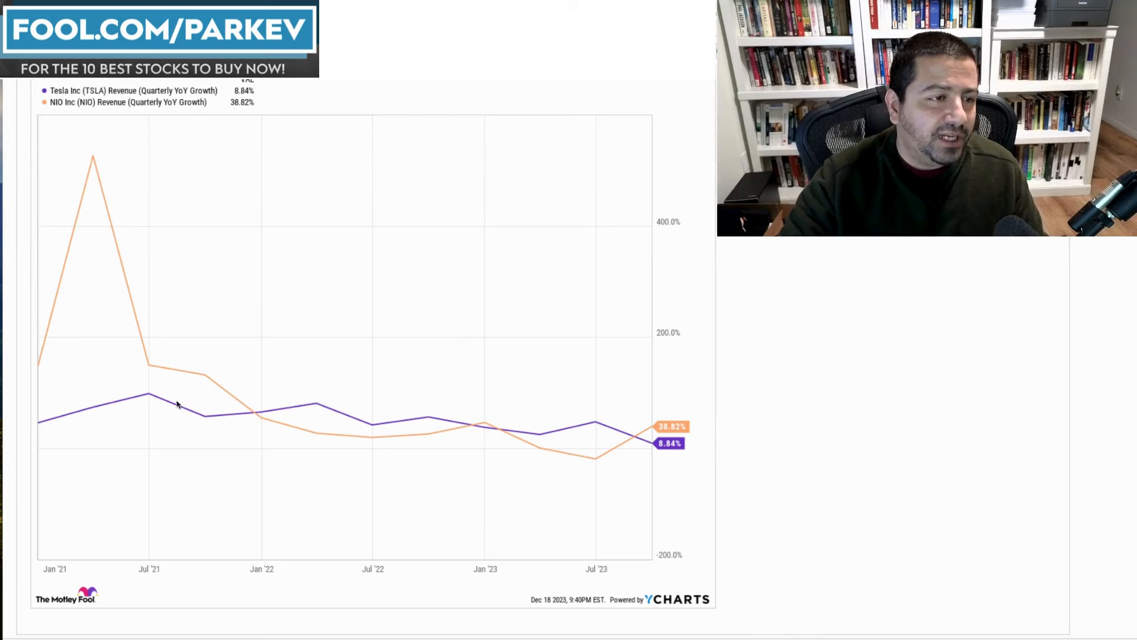
pyautogui.moveTo(85, 355)
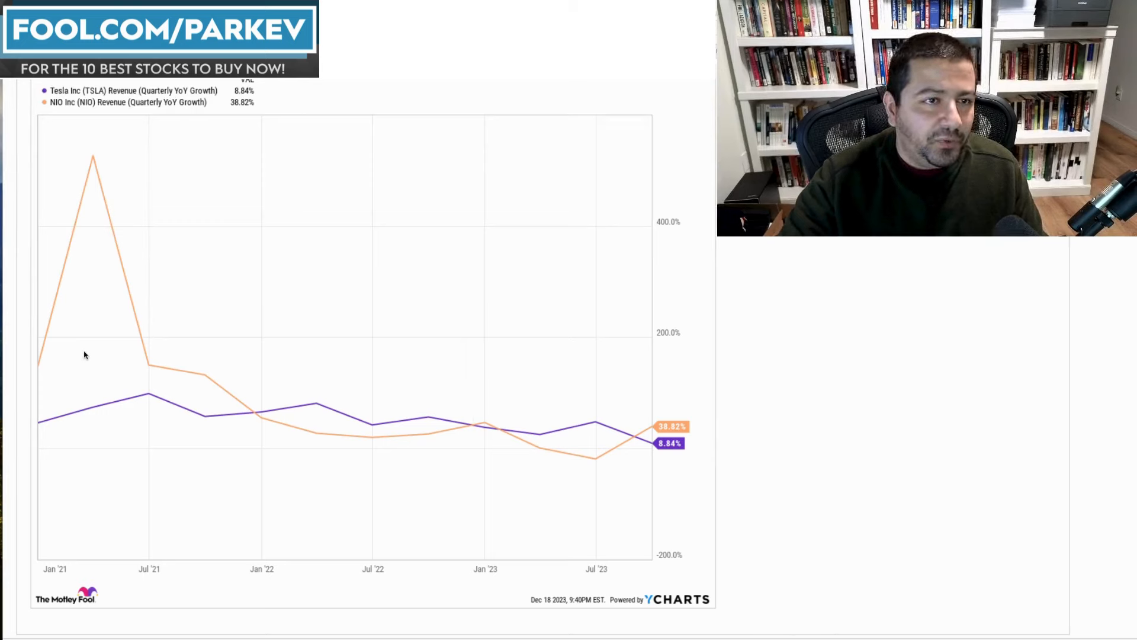
pyautogui.moveTo(132, 263)
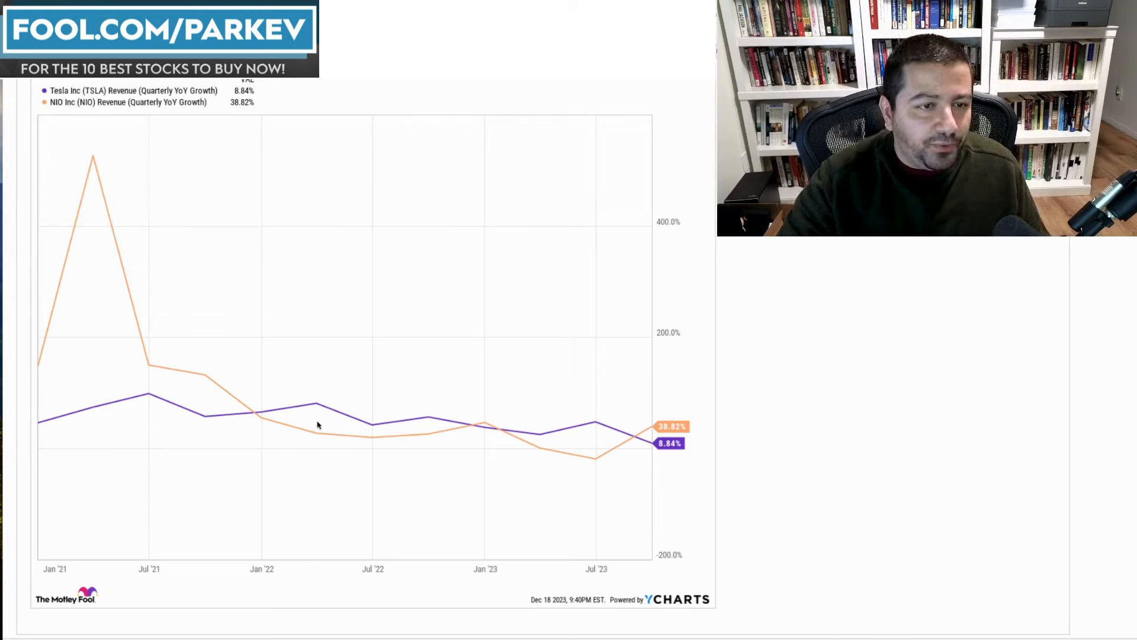
pyautogui.moveTo(522, 405)
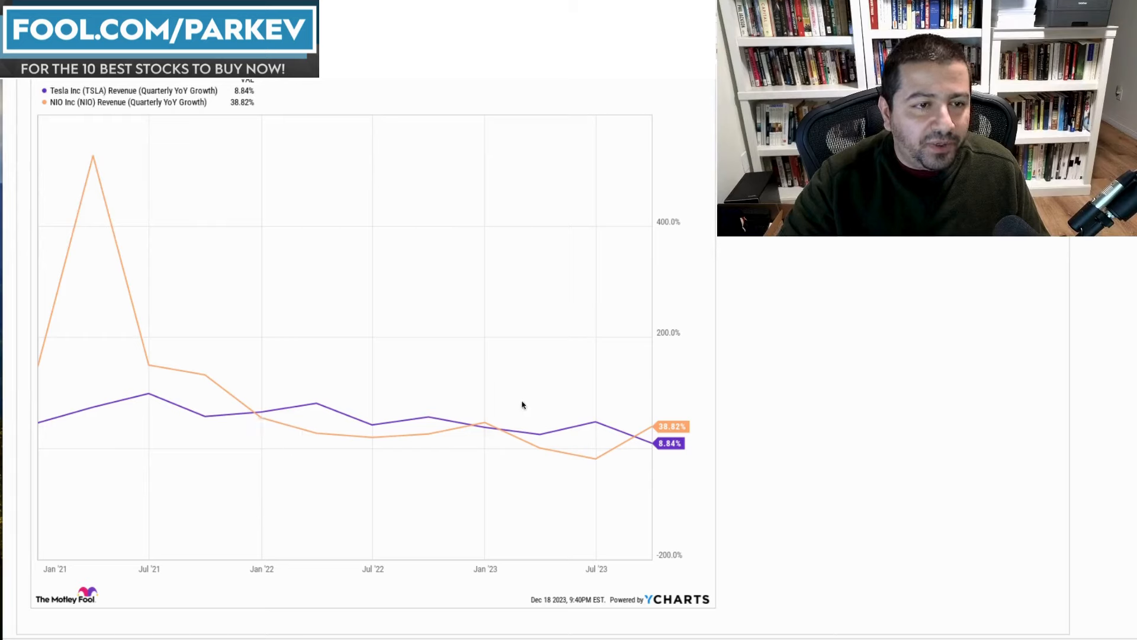
pyautogui.moveTo(255, 418)
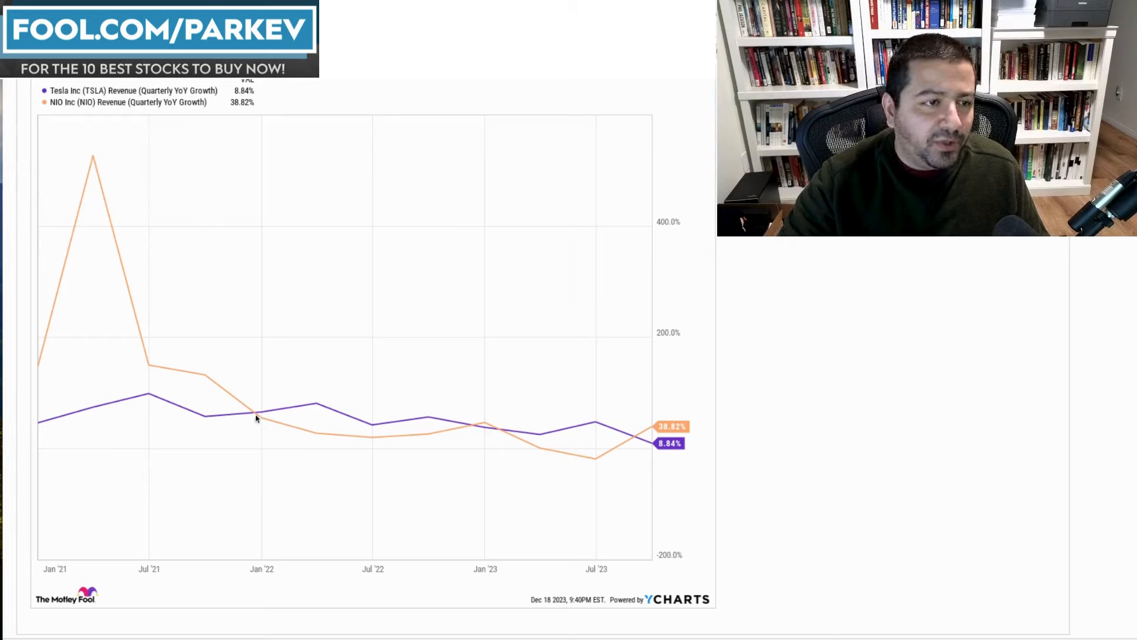
pyautogui.moveTo(529, 432)
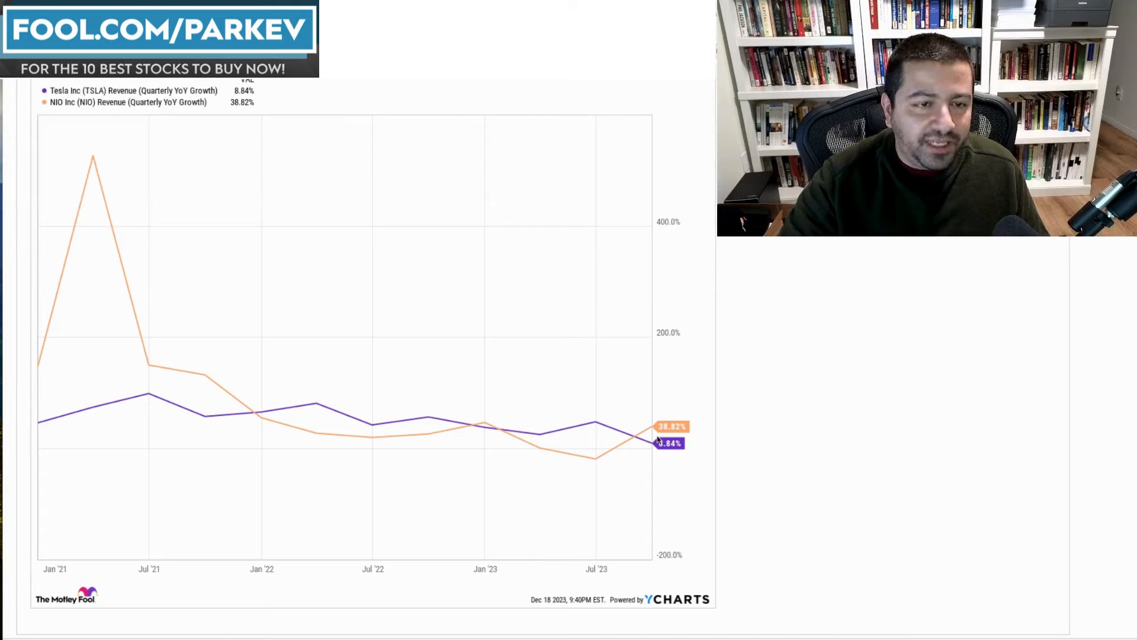
pyautogui.moveTo(698, 443)
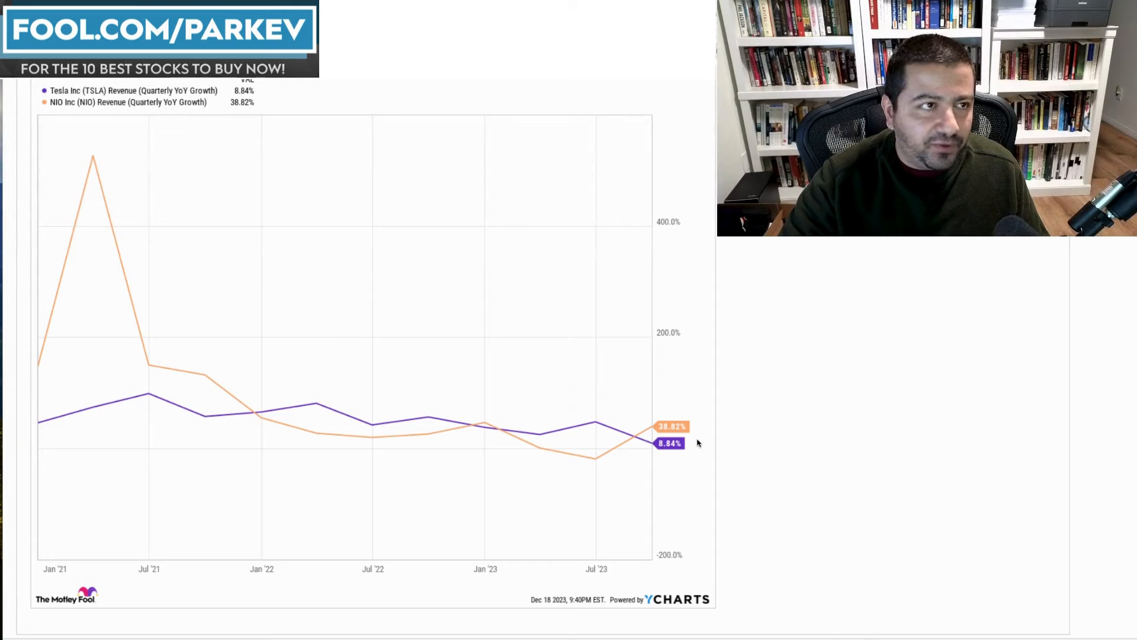
pyautogui.moveTo(673, 455)
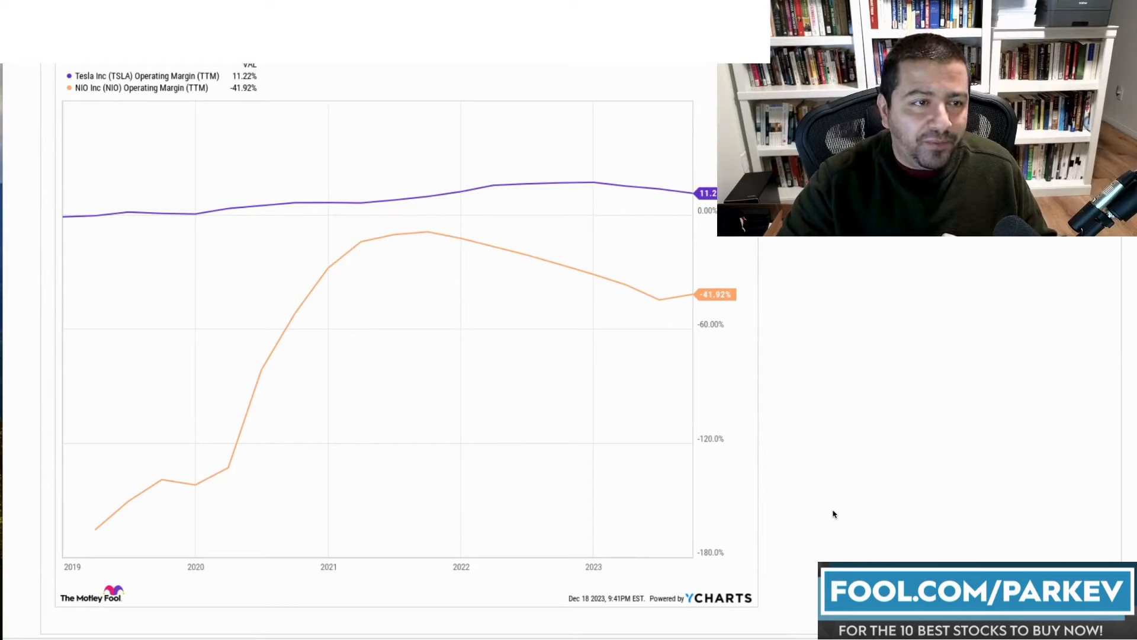
pyautogui.moveTo(775, 417)
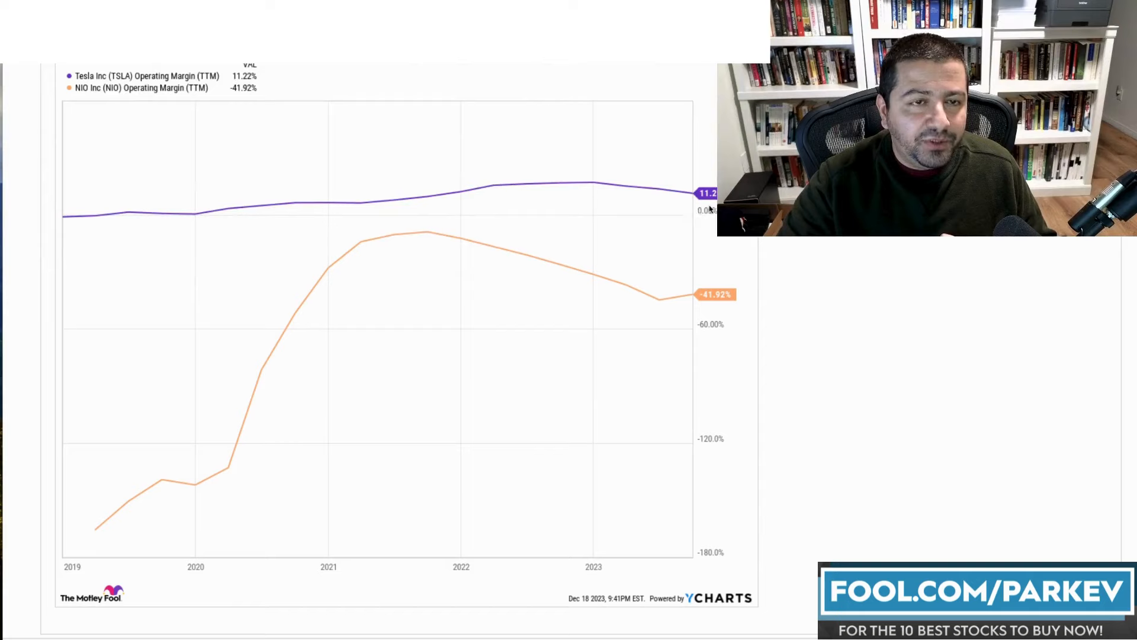
pyautogui.moveTo(638, 276)
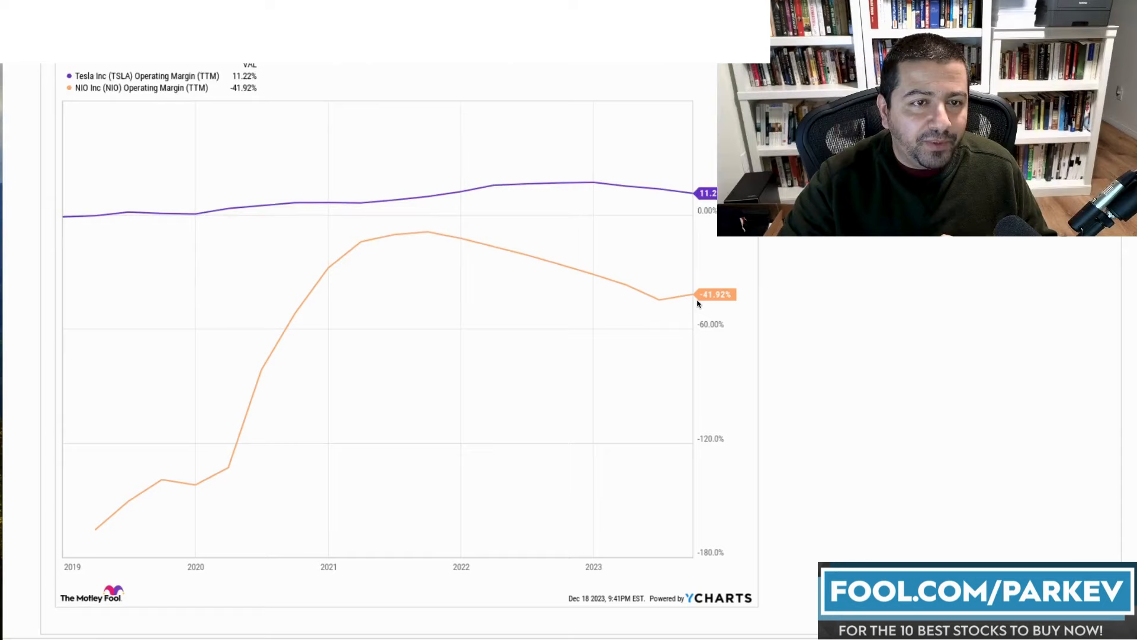
pyautogui.moveTo(103, 515)
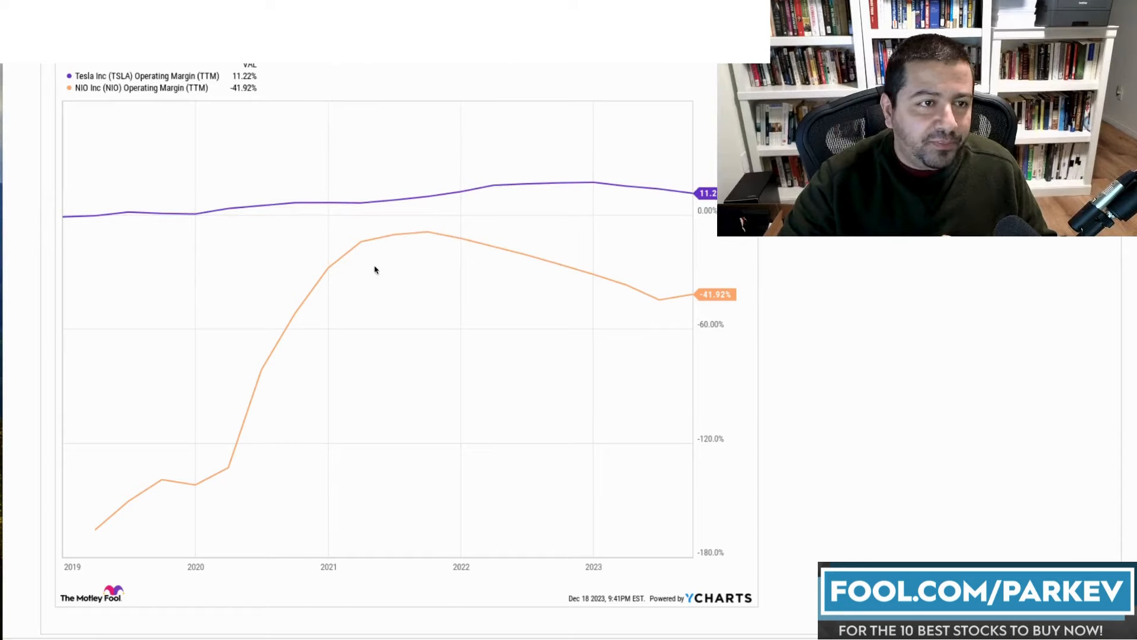
pyautogui.moveTo(423, 241)
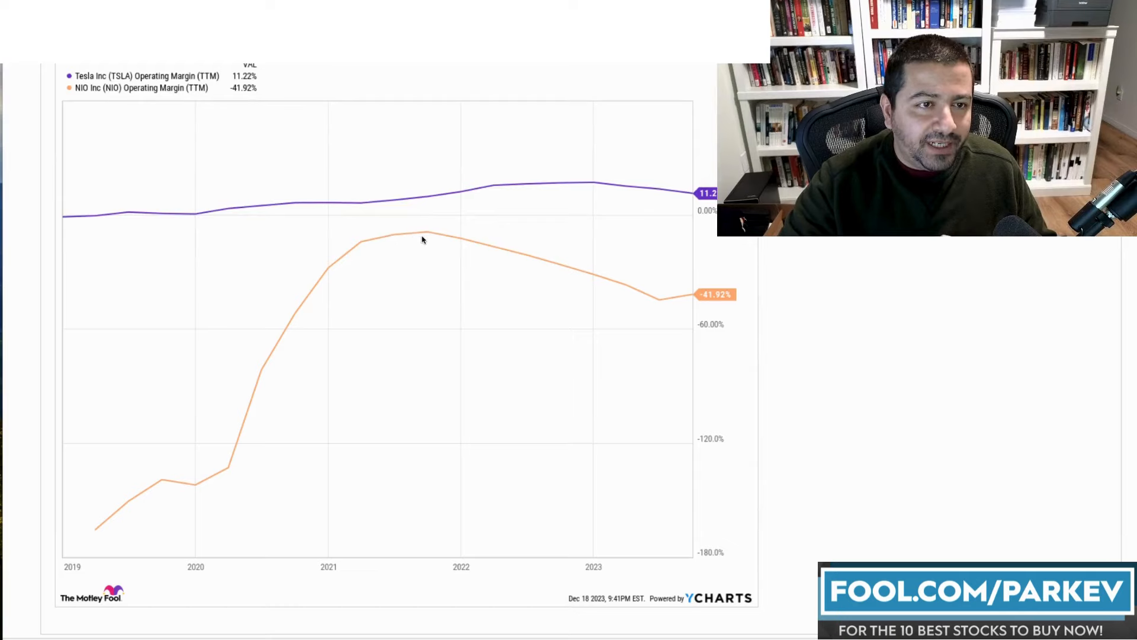
pyautogui.moveTo(606, 291)
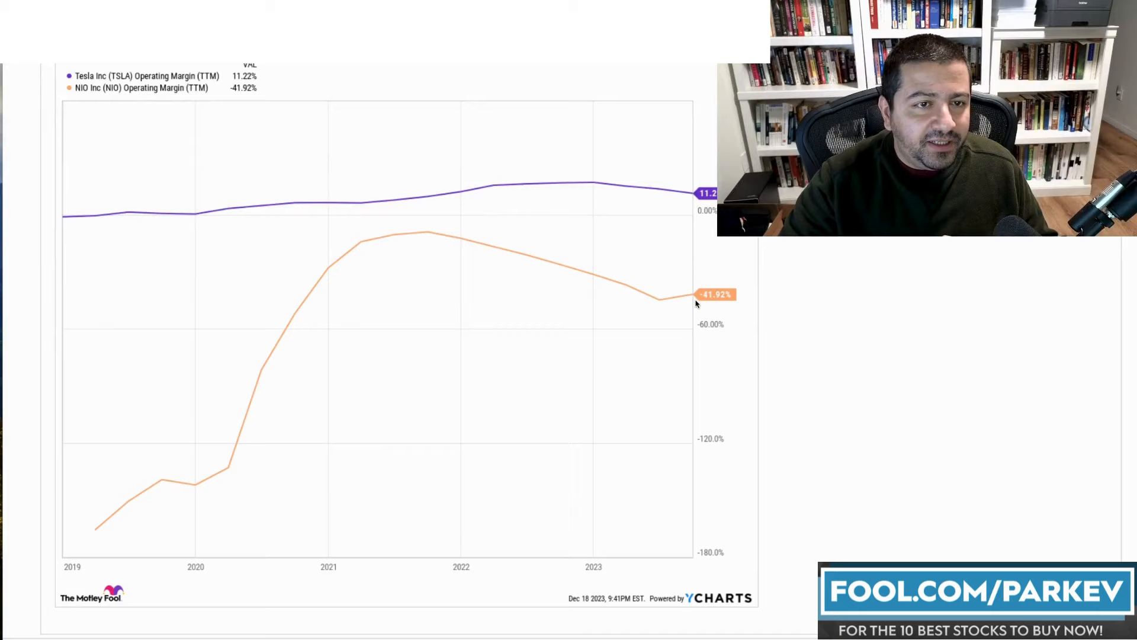
pyautogui.moveTo(711, 303)
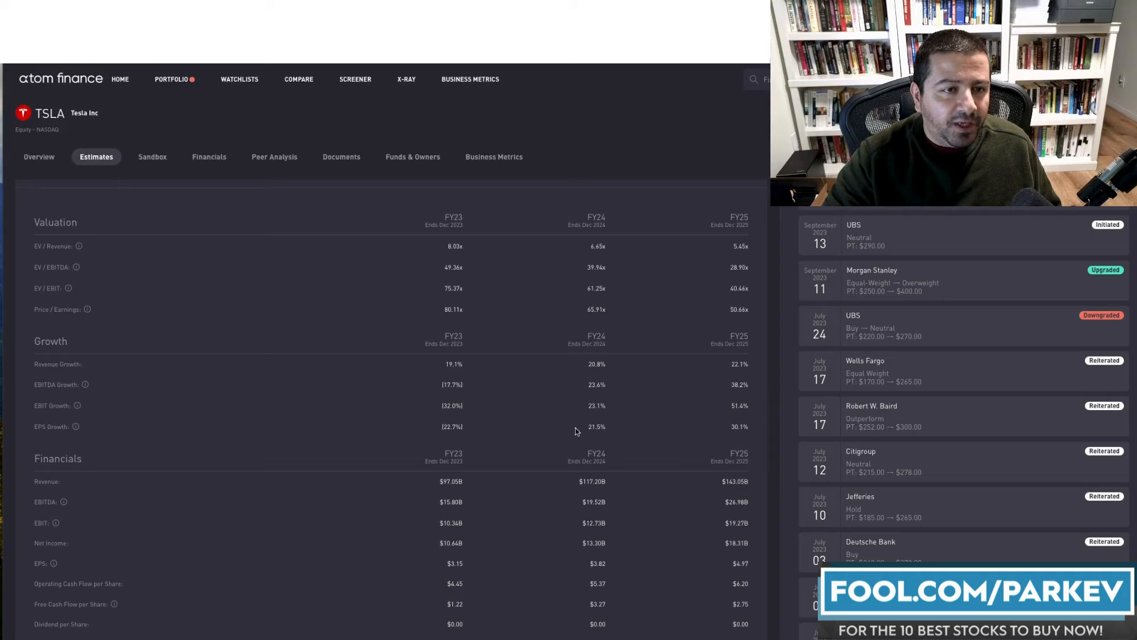
pyautogui.moveTo(598, 420)
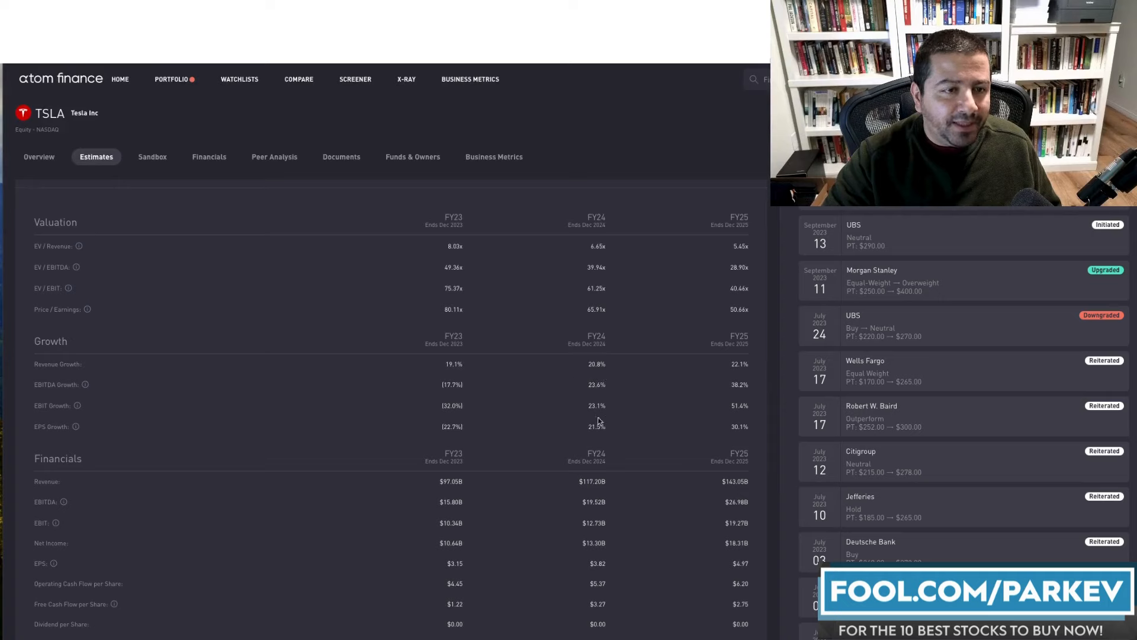
pyautogui.moveTo(602, 432)
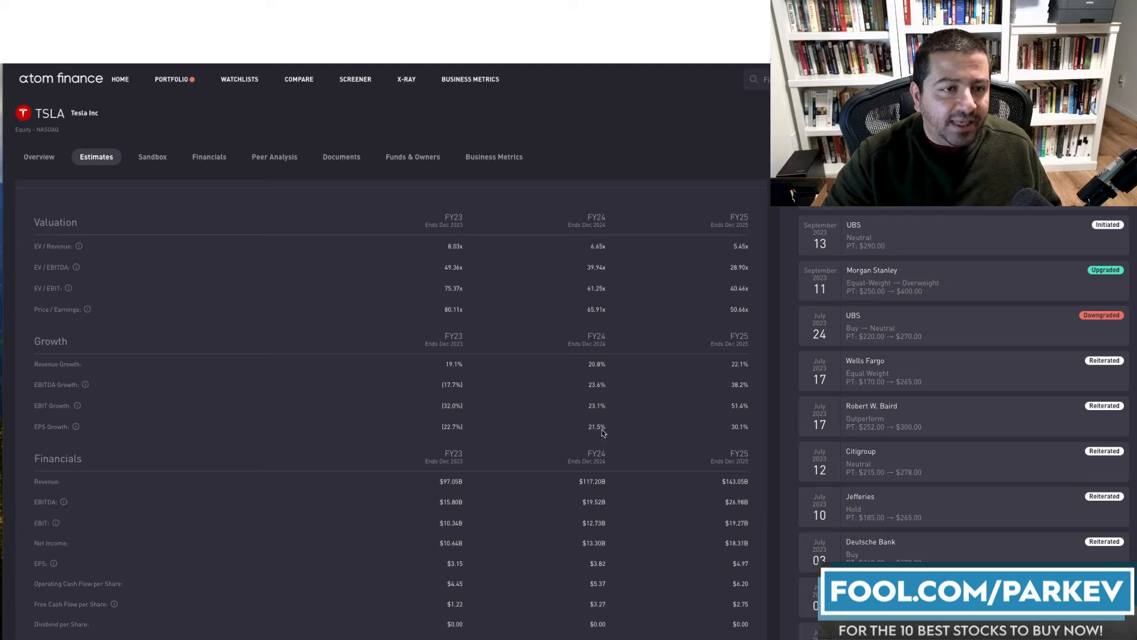
pyautogui.moveTo(466, 446)
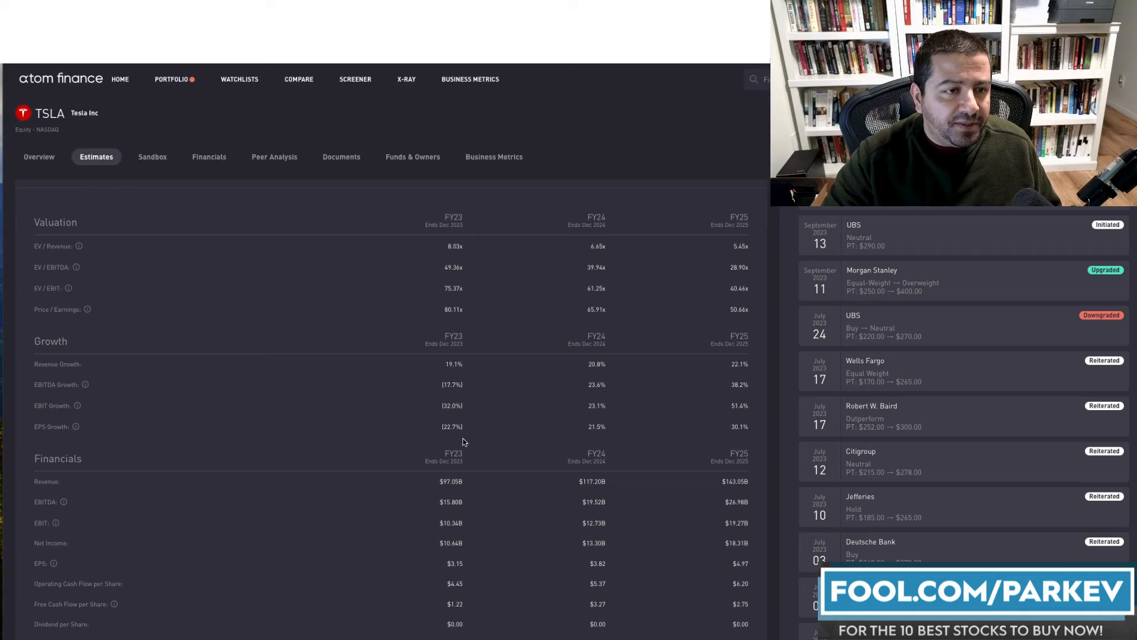
pyautogui.moveTo(462, 426)
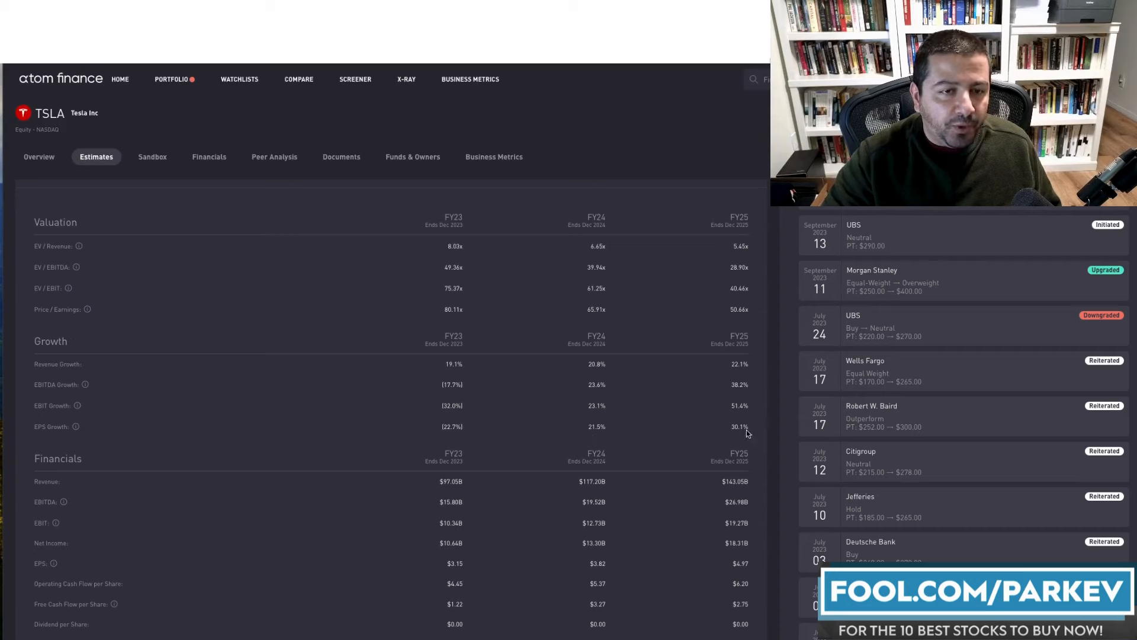
pyautogui.moveTo(761, 433)
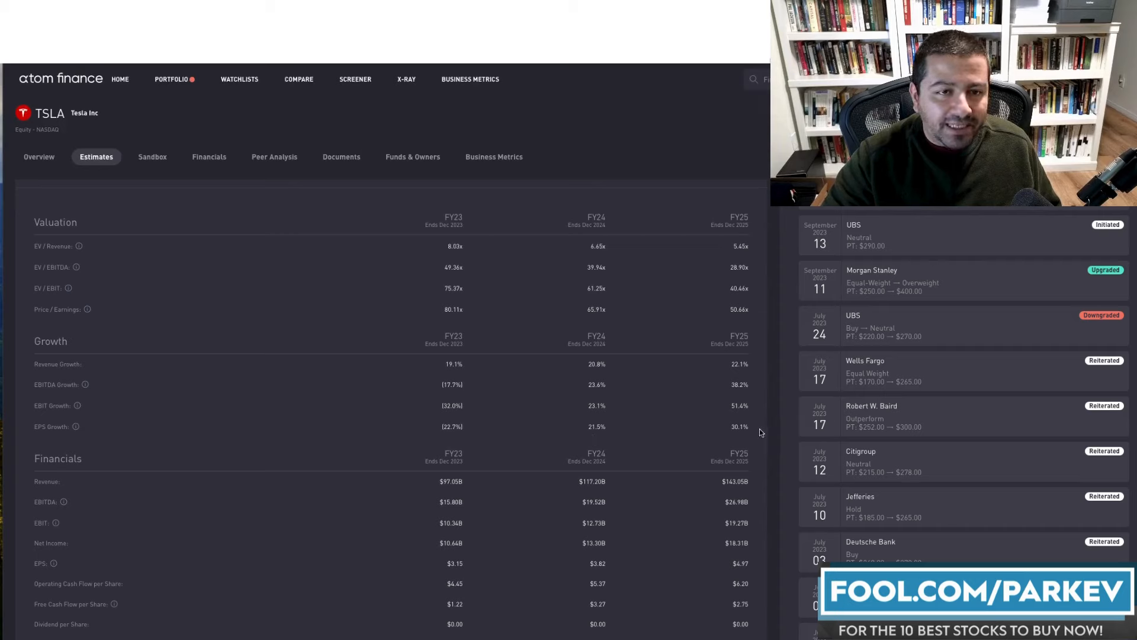
pyautogui.moveTo(738, 377)
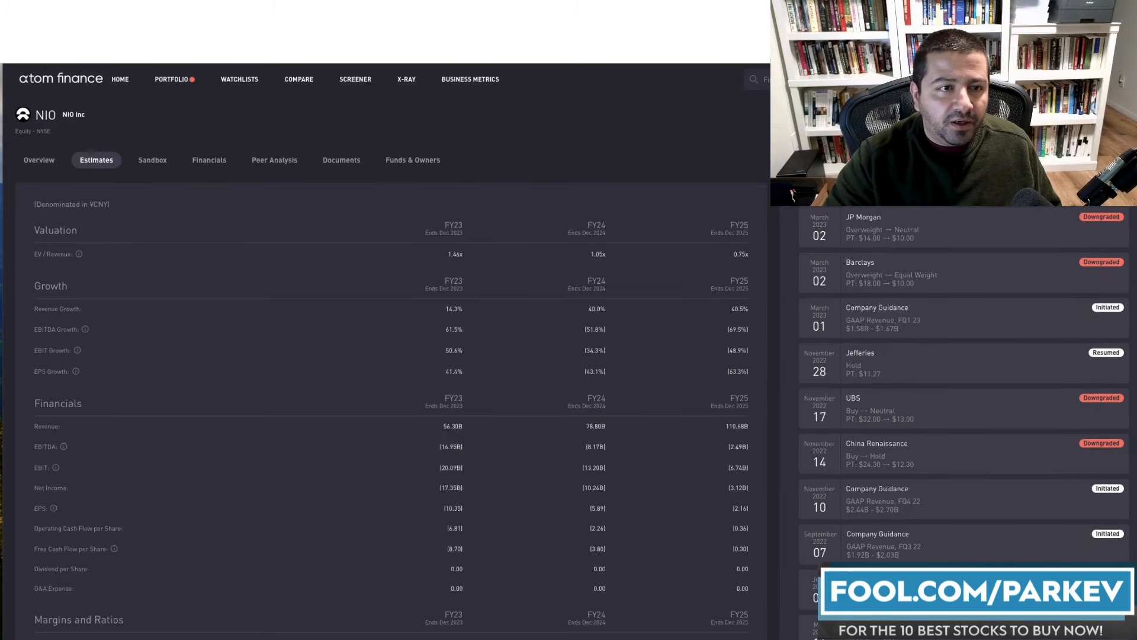
pyautogui.moveTo(582, 530)
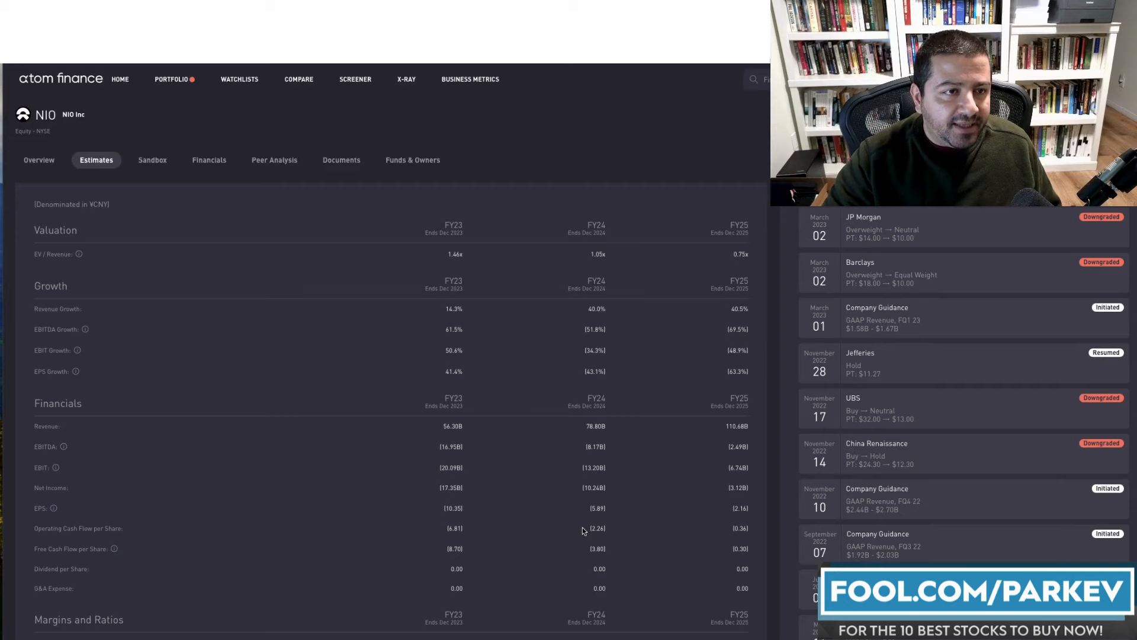
pyautogui.moveTo(588, 305)
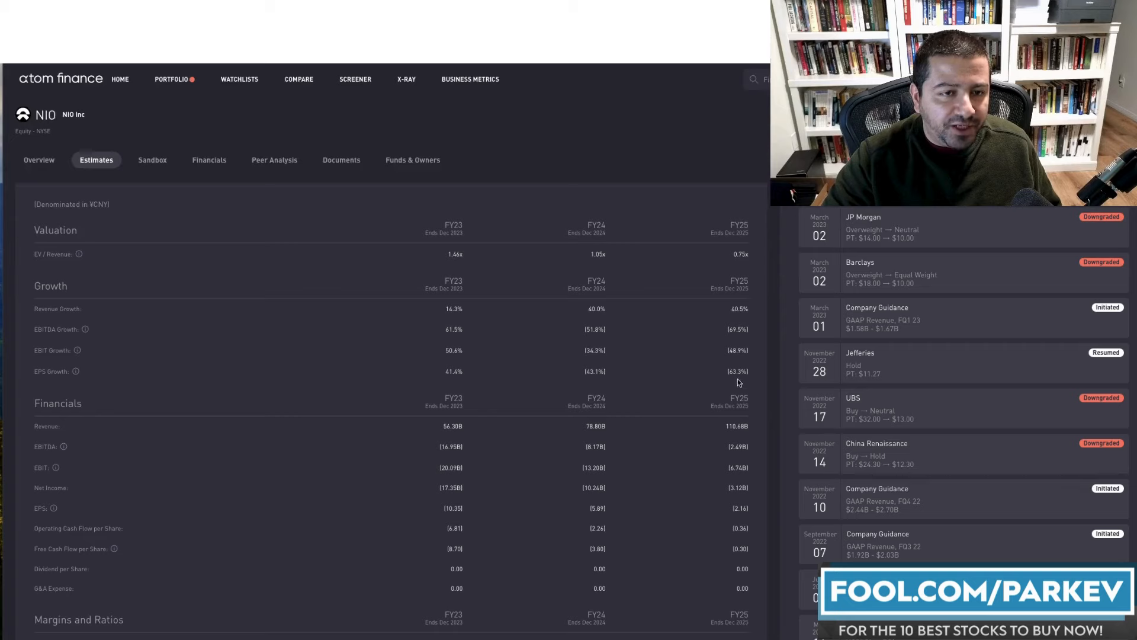
pyautogui.moveTo(729, 371)
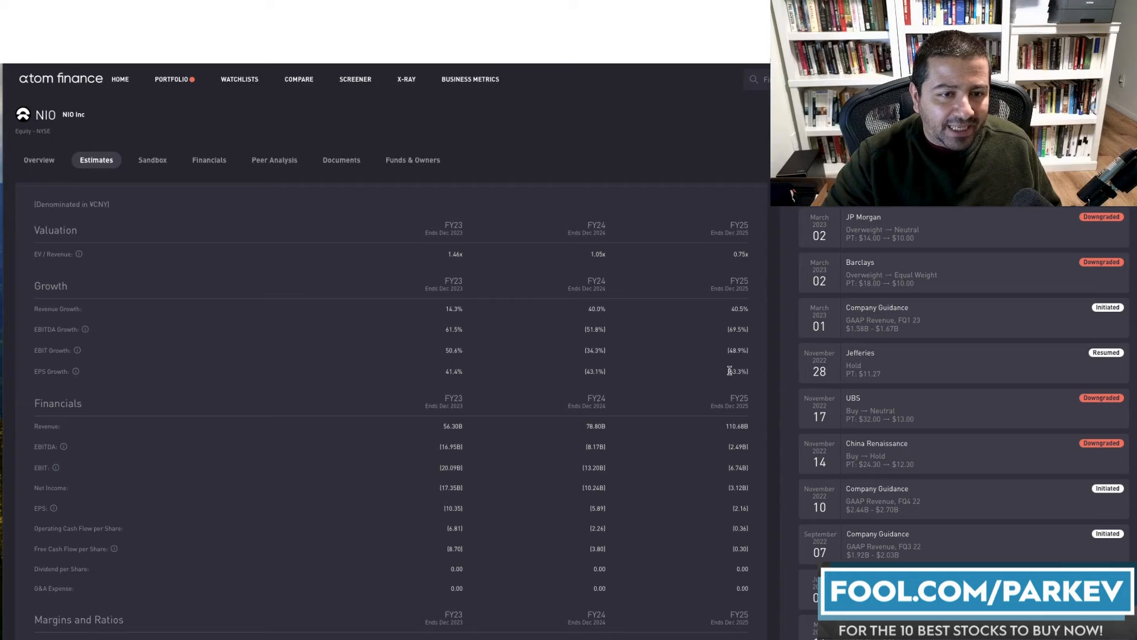
pyautogui.moveTo(736, 366)
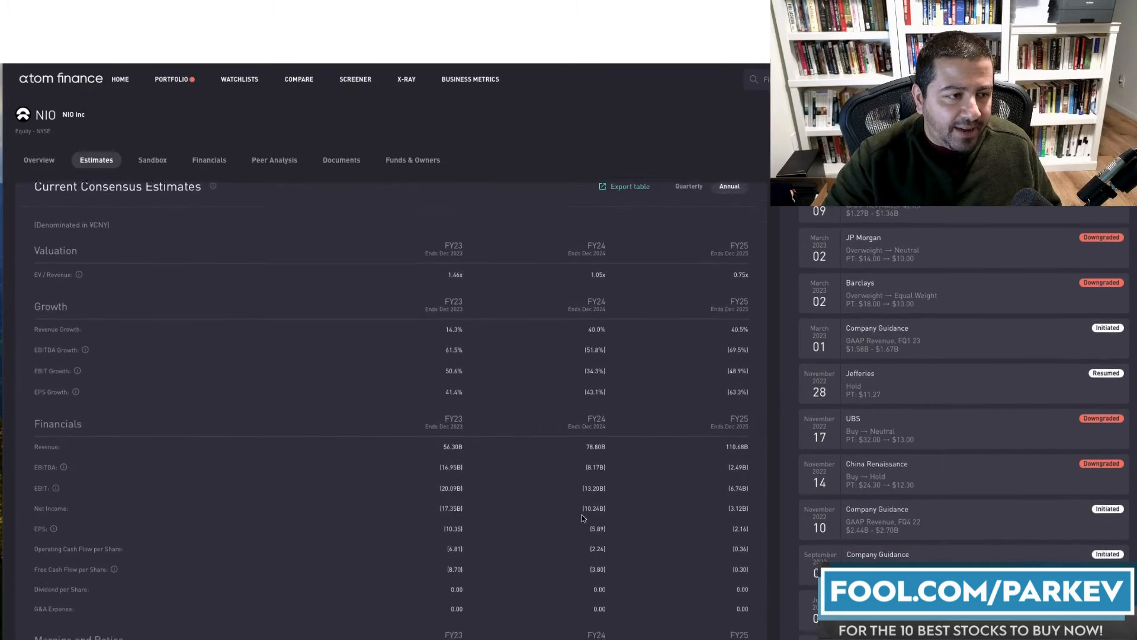
pyautogui.scroll(-3)
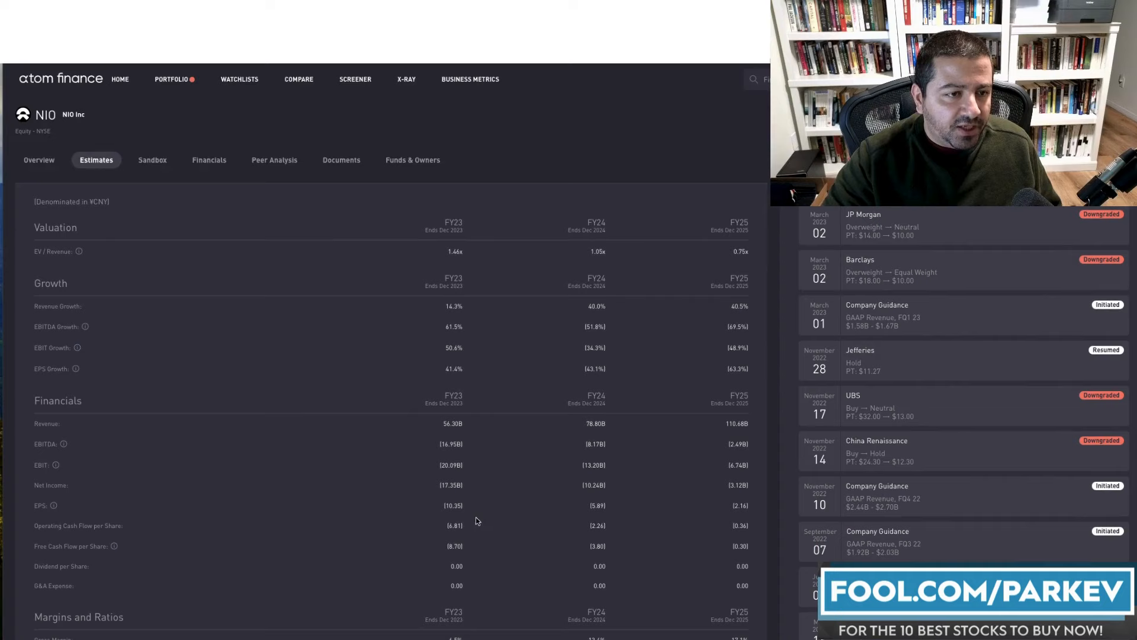
pyautogui.moveTo(474, 505)
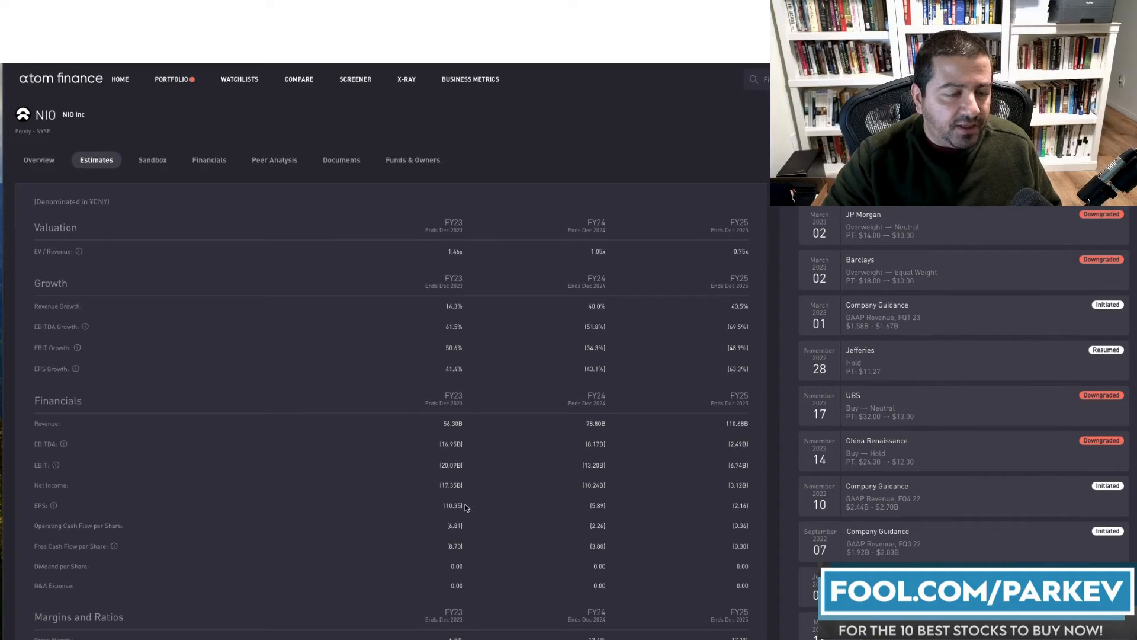
pyautogui.moveTo(456, 505)
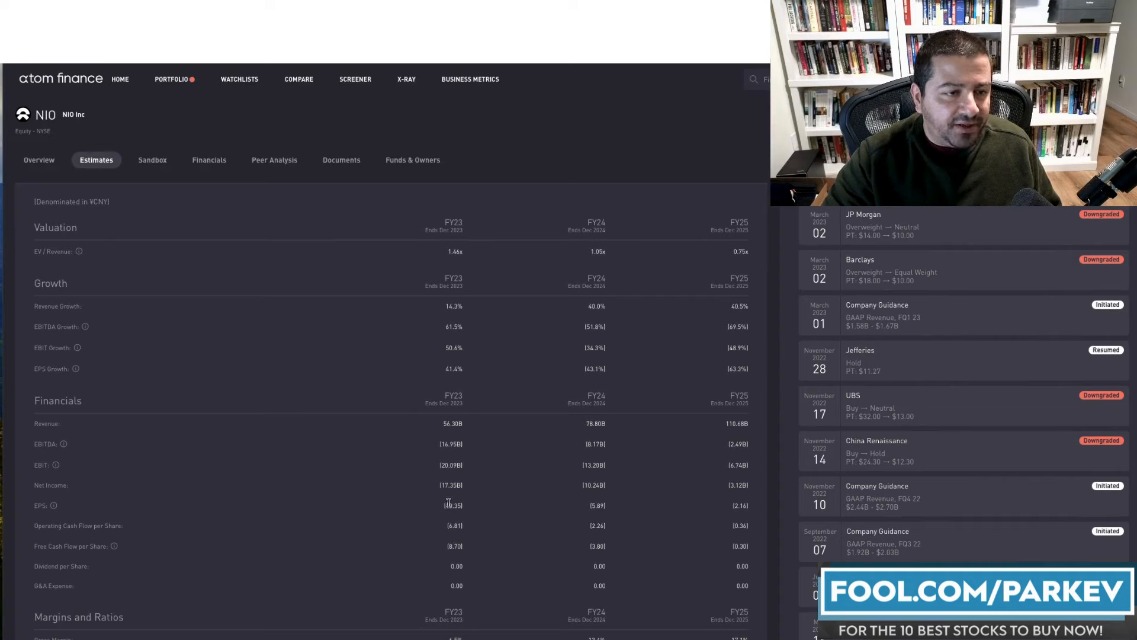
pyautogui.moveTo(598, 501)
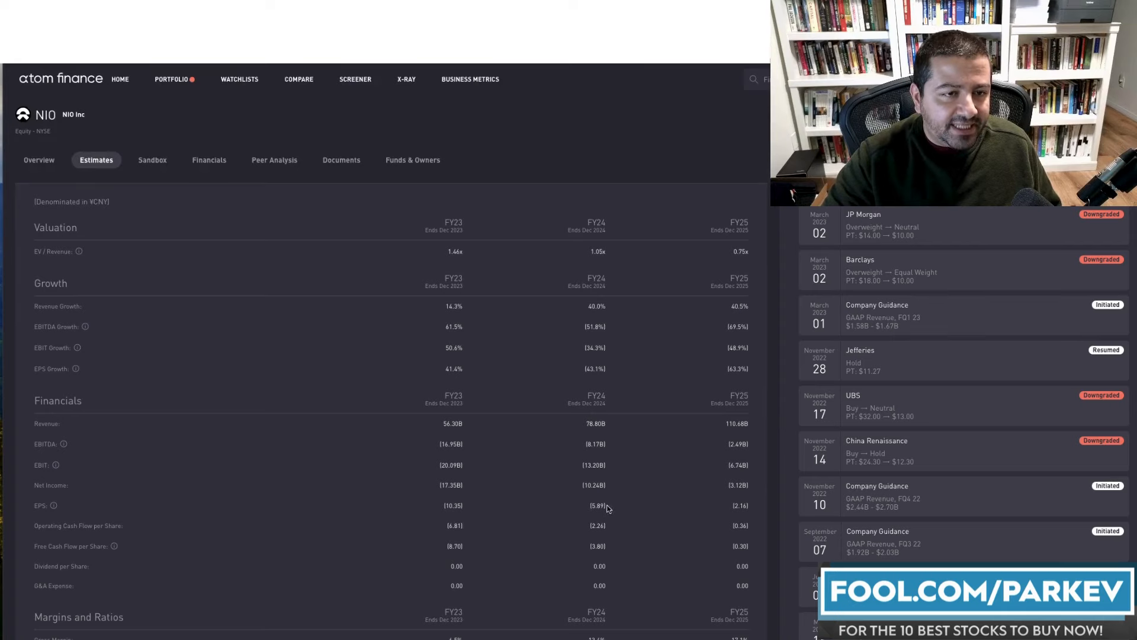
pyautogui.moveTo(734, 517)
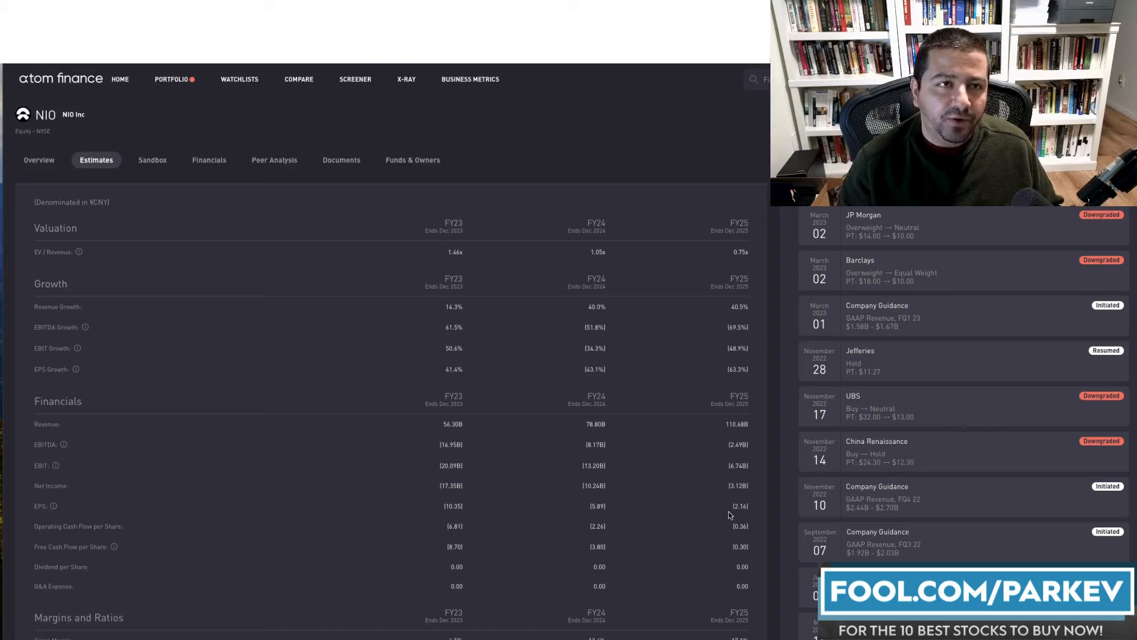
pyautogui.moveTo(500, 293)
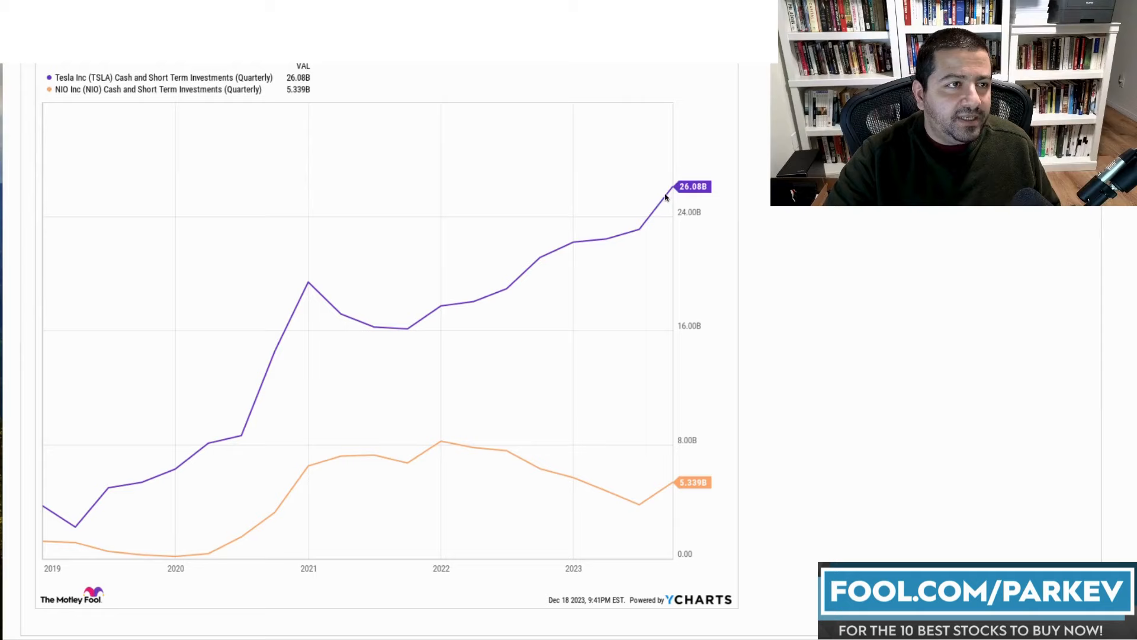
pyautogui.moveTo(650, 549)
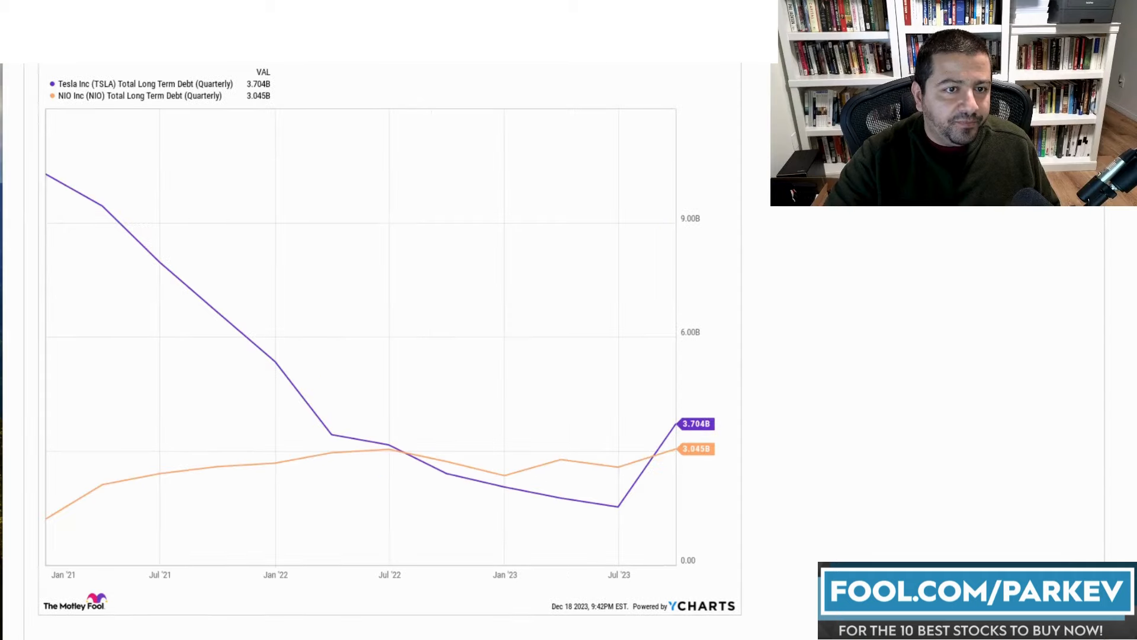
pyautogui.moveTo(678, 471)
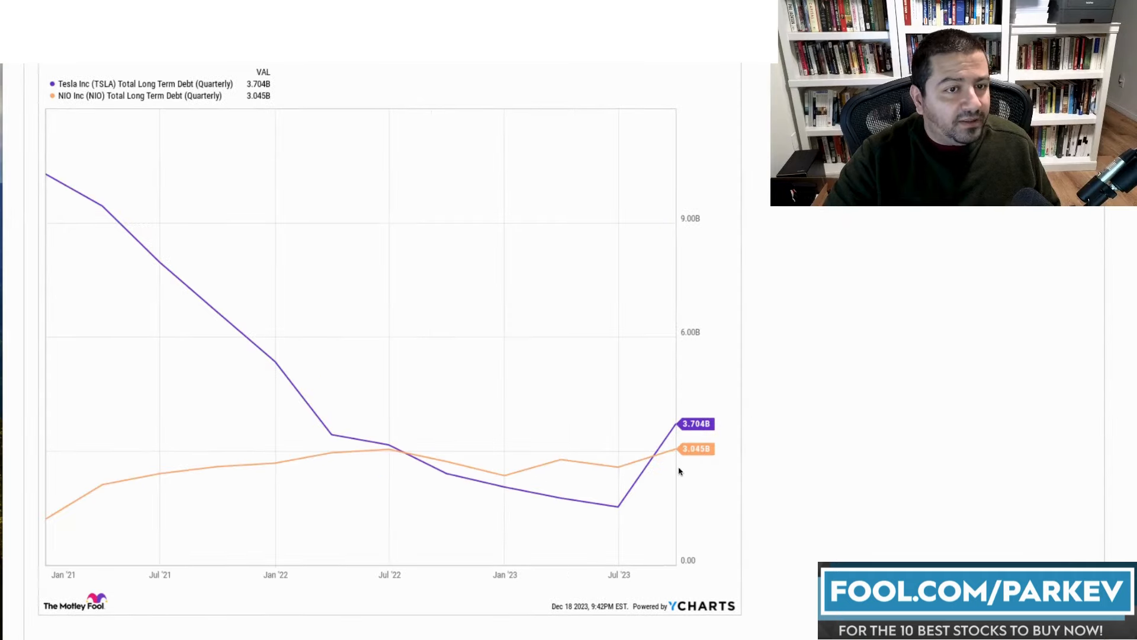
pyautogui.moveTo(721, 414)
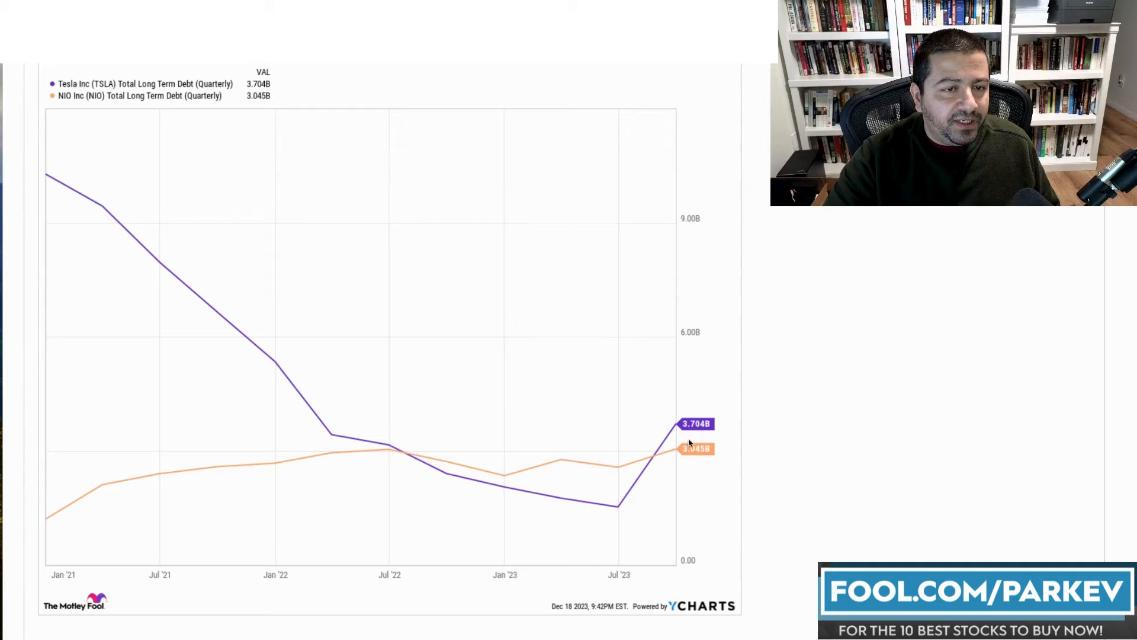
pyautogui.moveTo(679, 465)
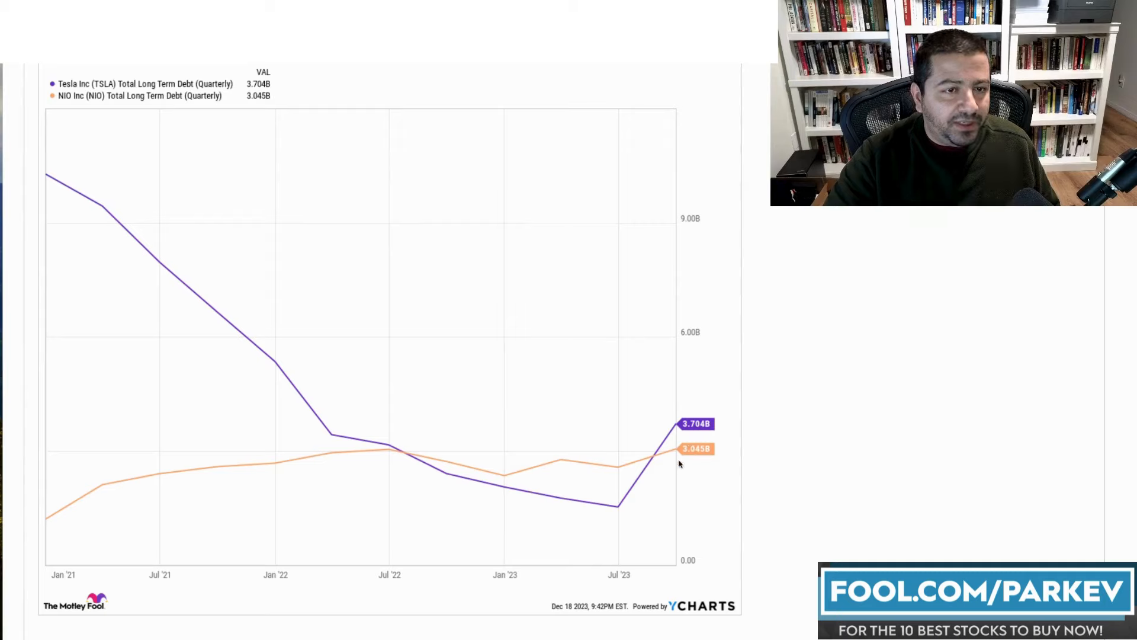
pyautogui.moveTo(682, 445)
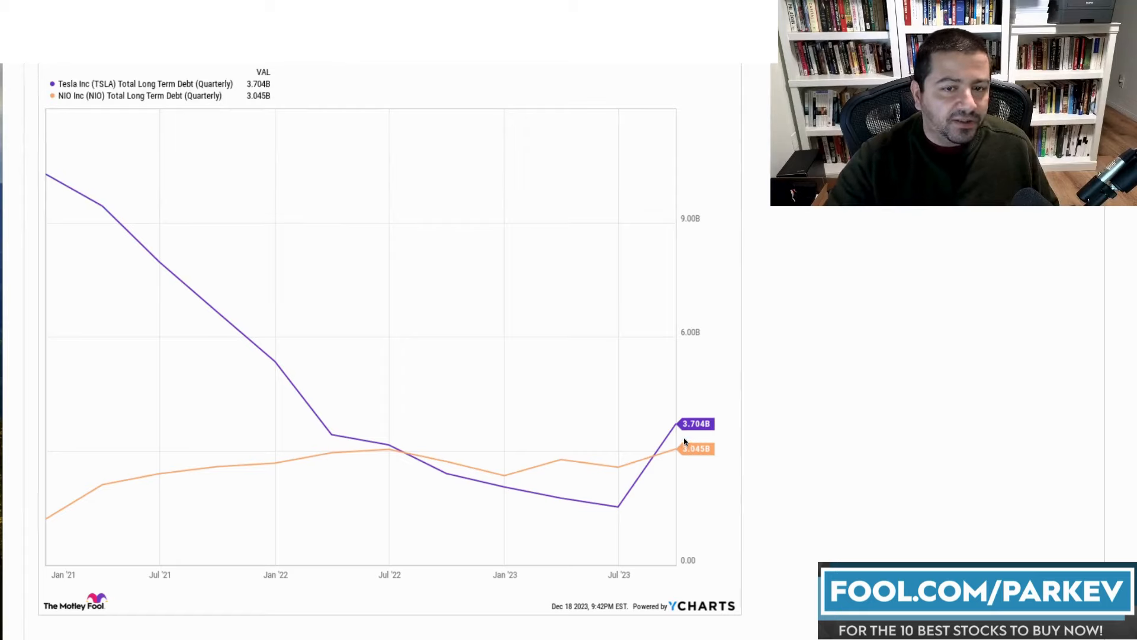
pyautogui.moveTo(710, 457)
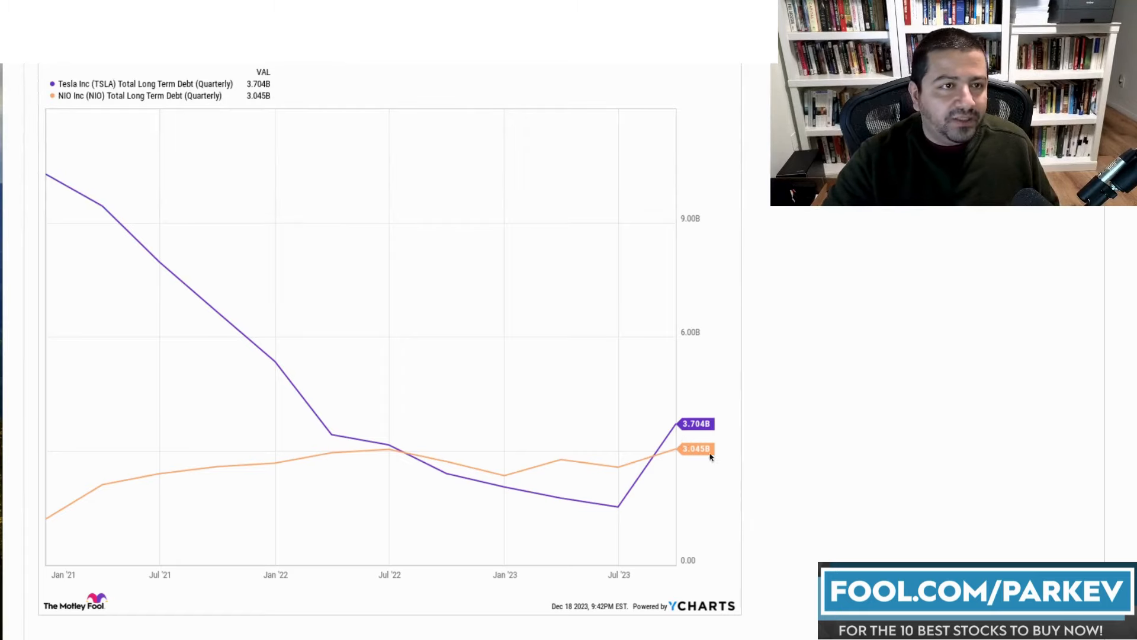